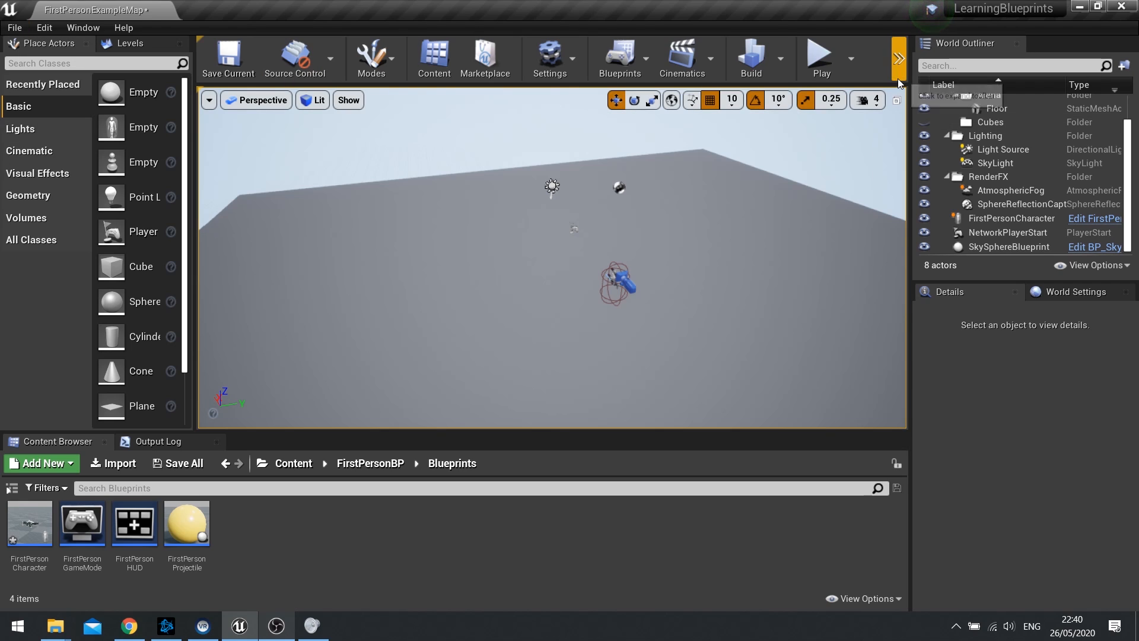
Step: Switch to the Layers list, which shows the single existing Cube layer
left_click(83, 28)
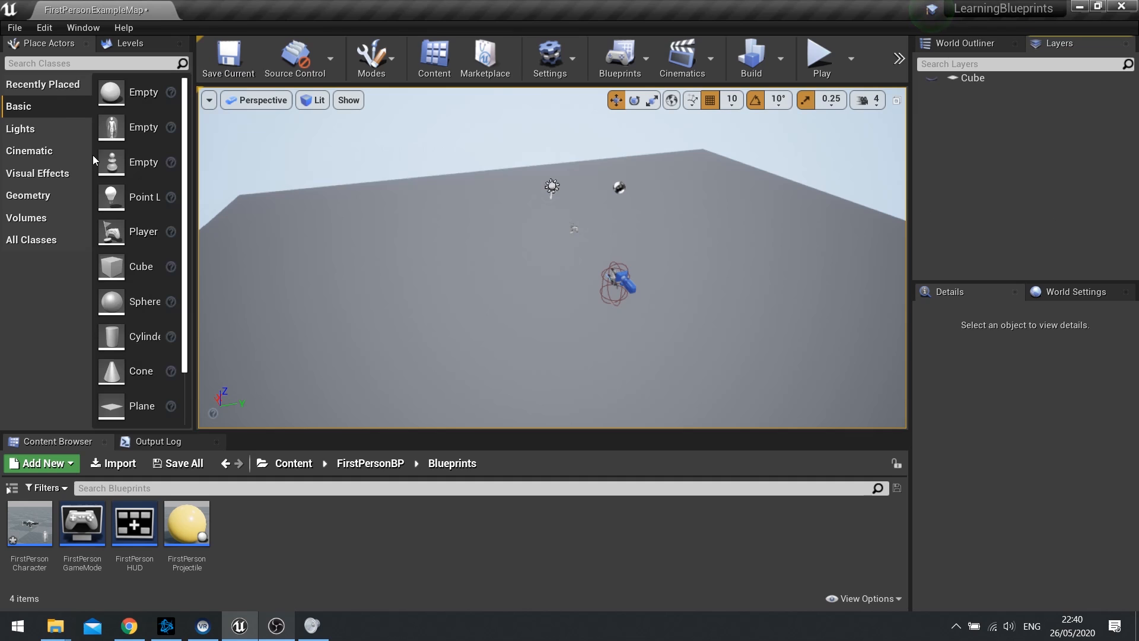
mouse_move(970, 87)
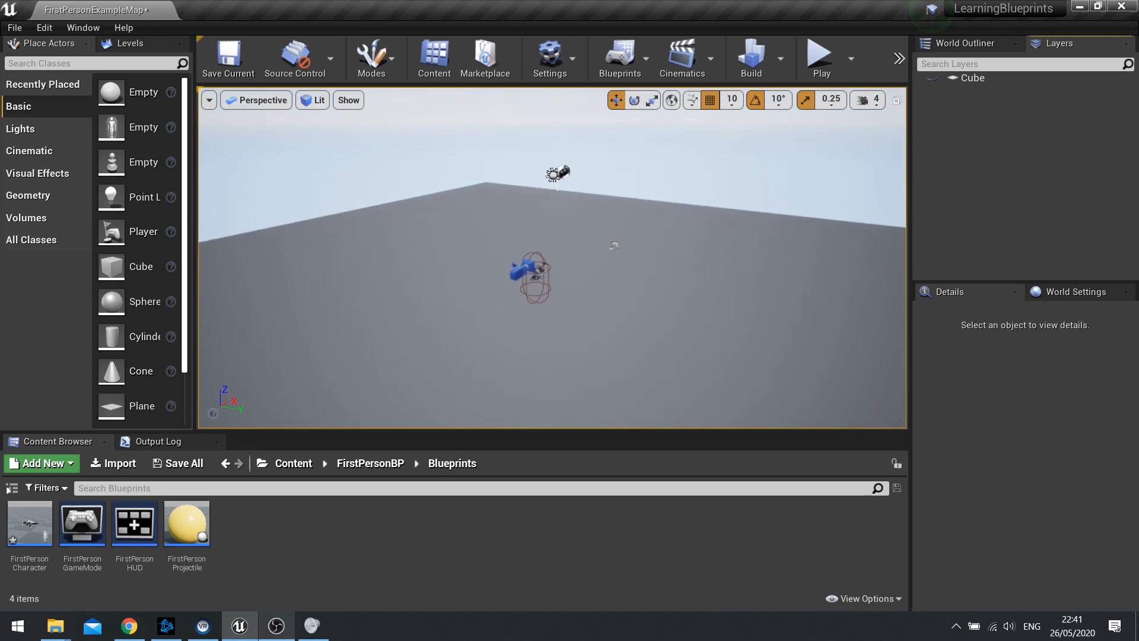
mouse_move(114, 271)
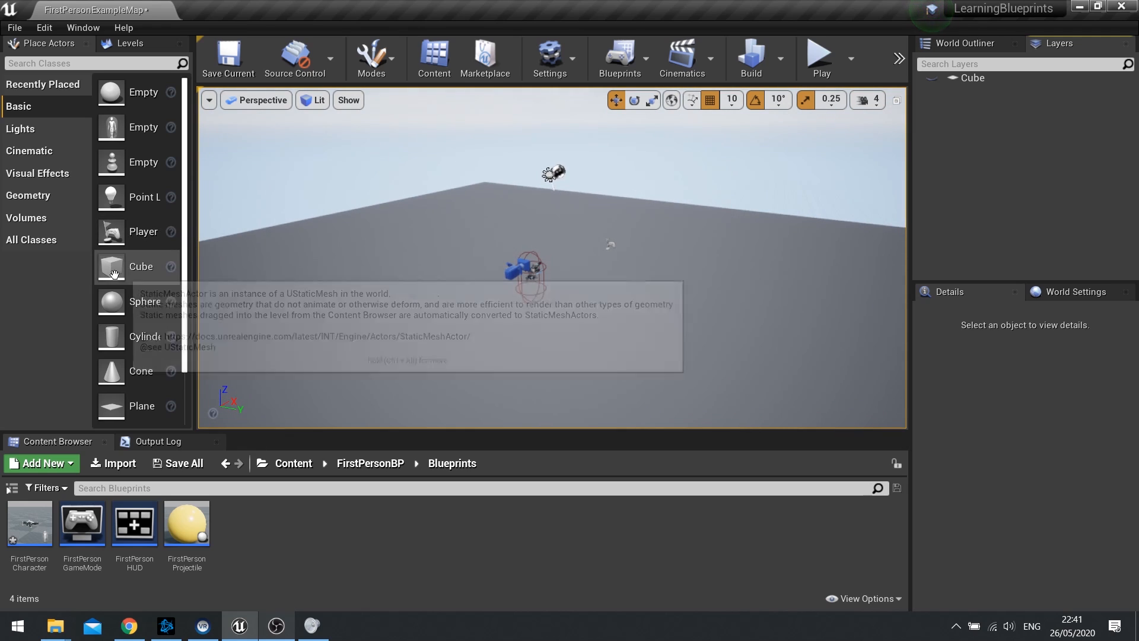
mouse_move(140, 279)
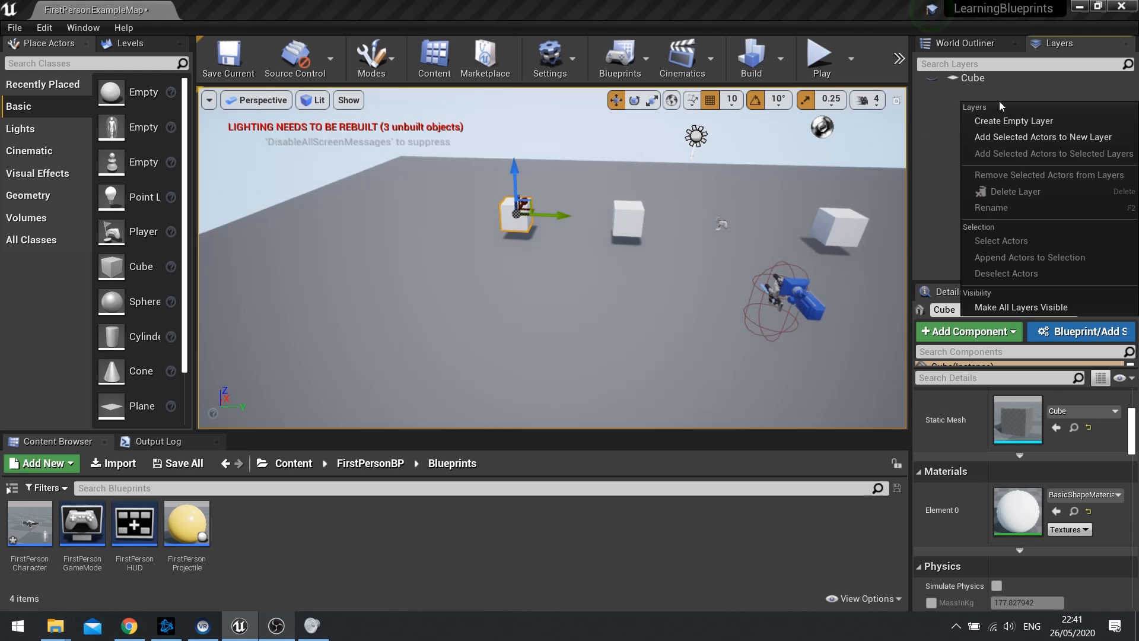
mouse_move(1041, 139)
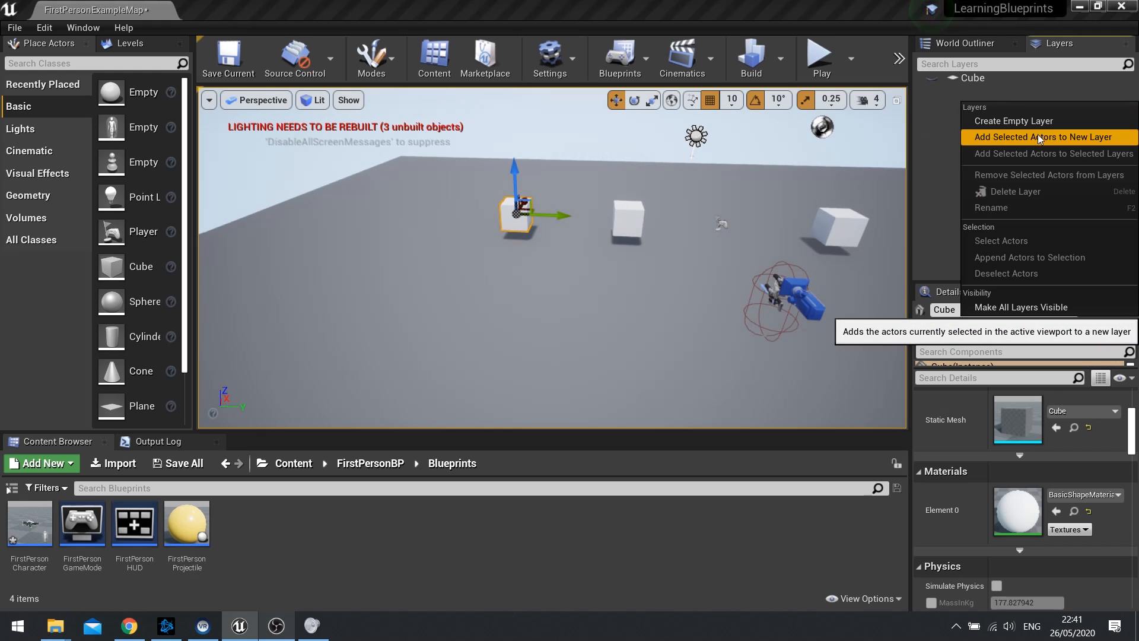
mouse_move(1087, 143)
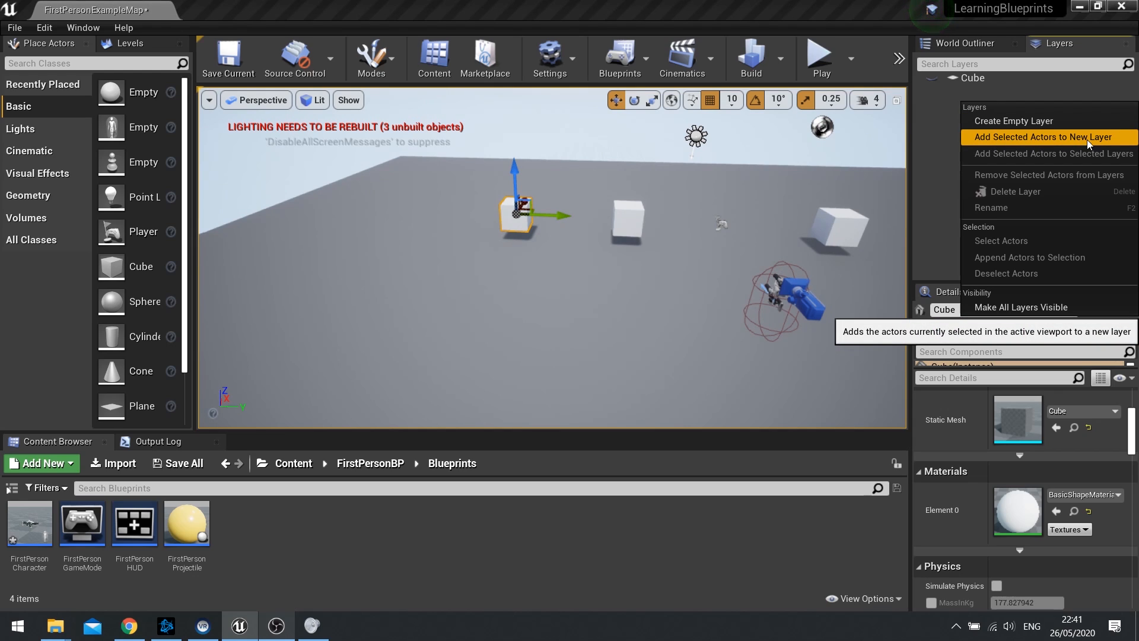
Step: Create a new layer from the selected cube and name it 'Walls'
left_click(1043, 138)
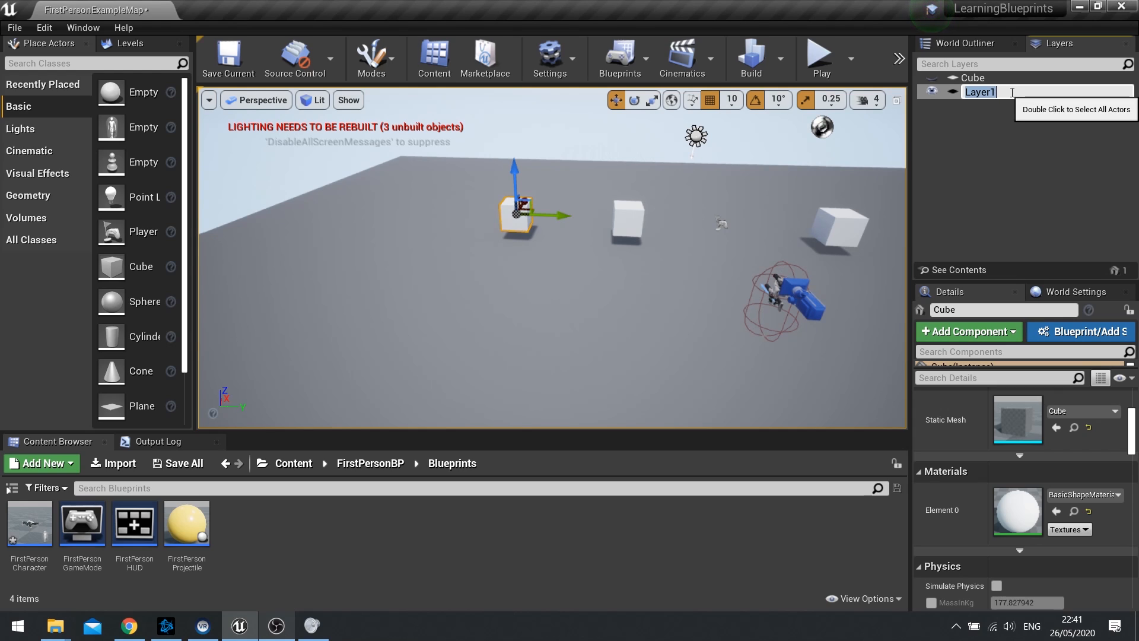
type("Walls")
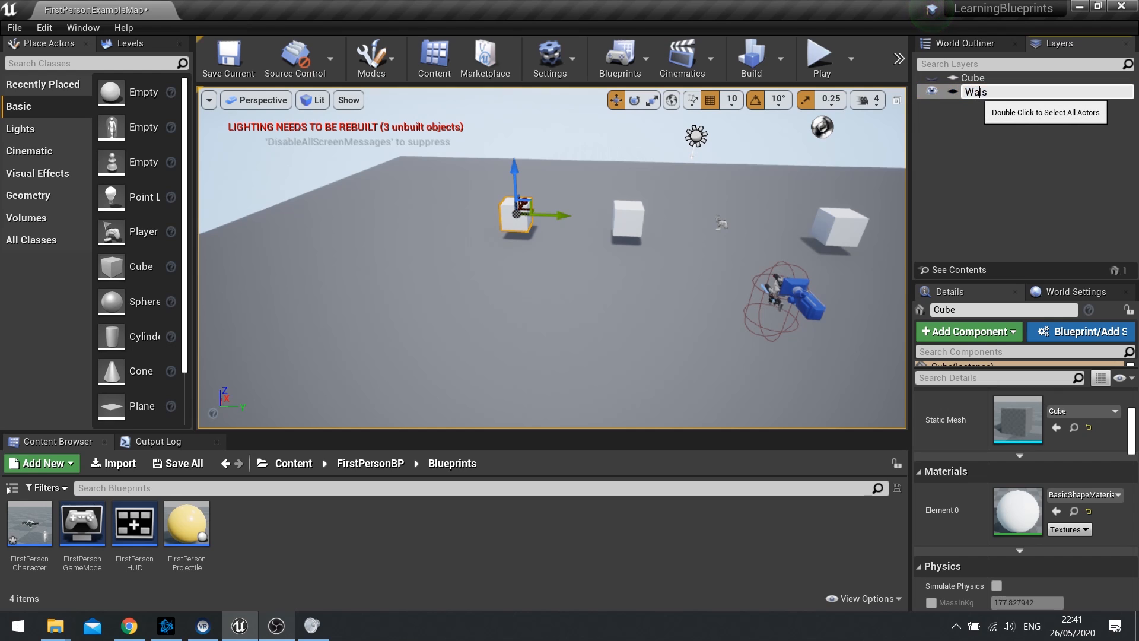
left_click(974, 90)
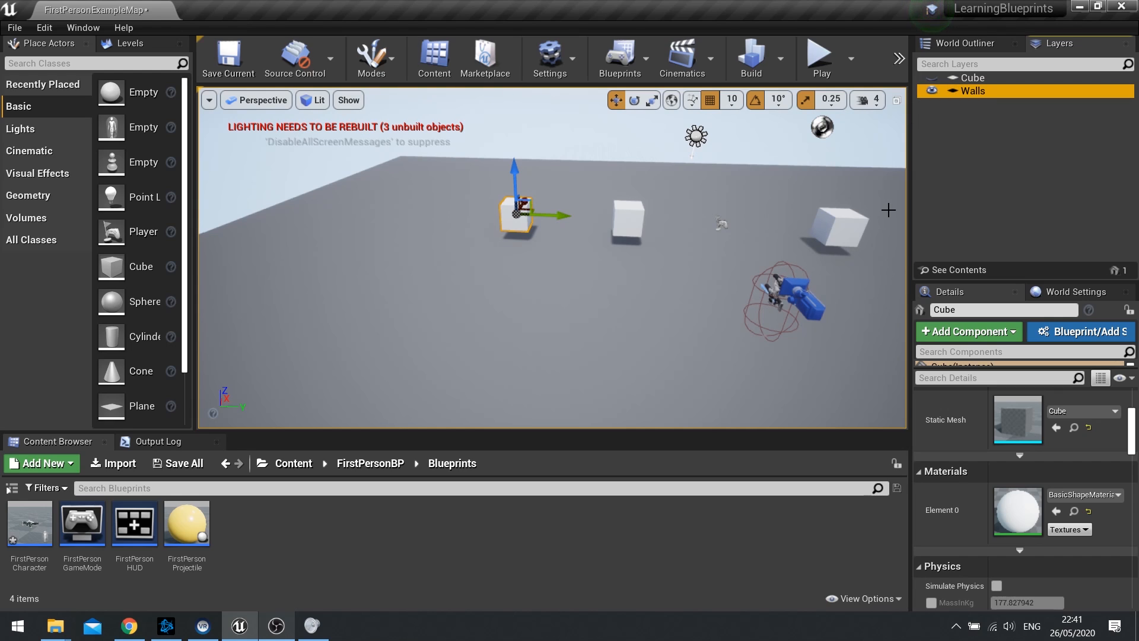
mouse_move(932, 91)
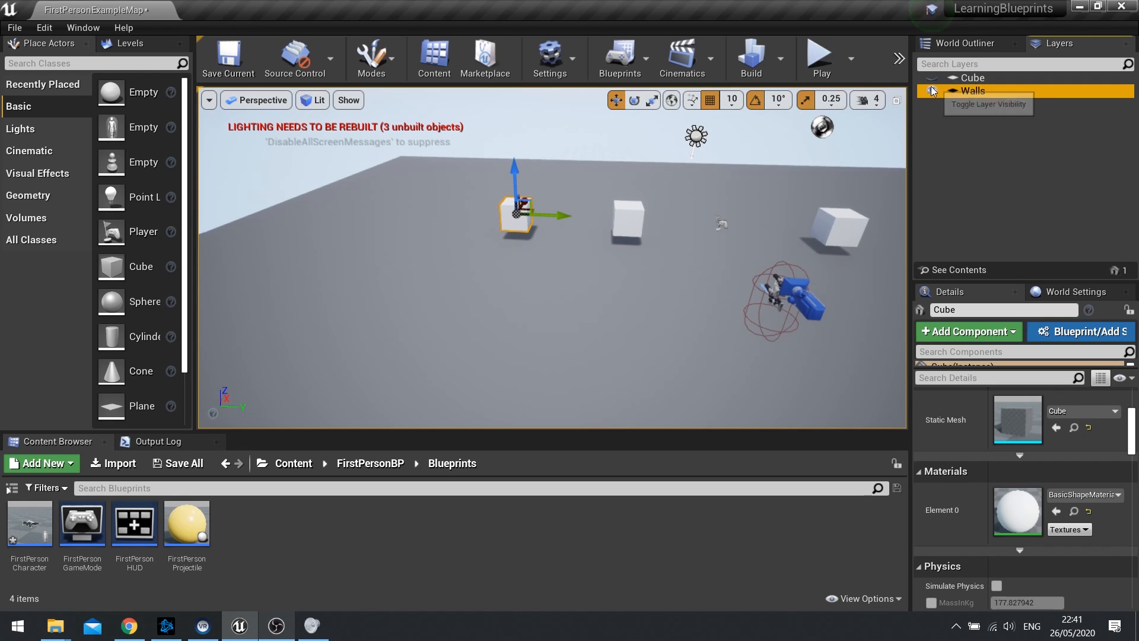
left_click(931, 79)
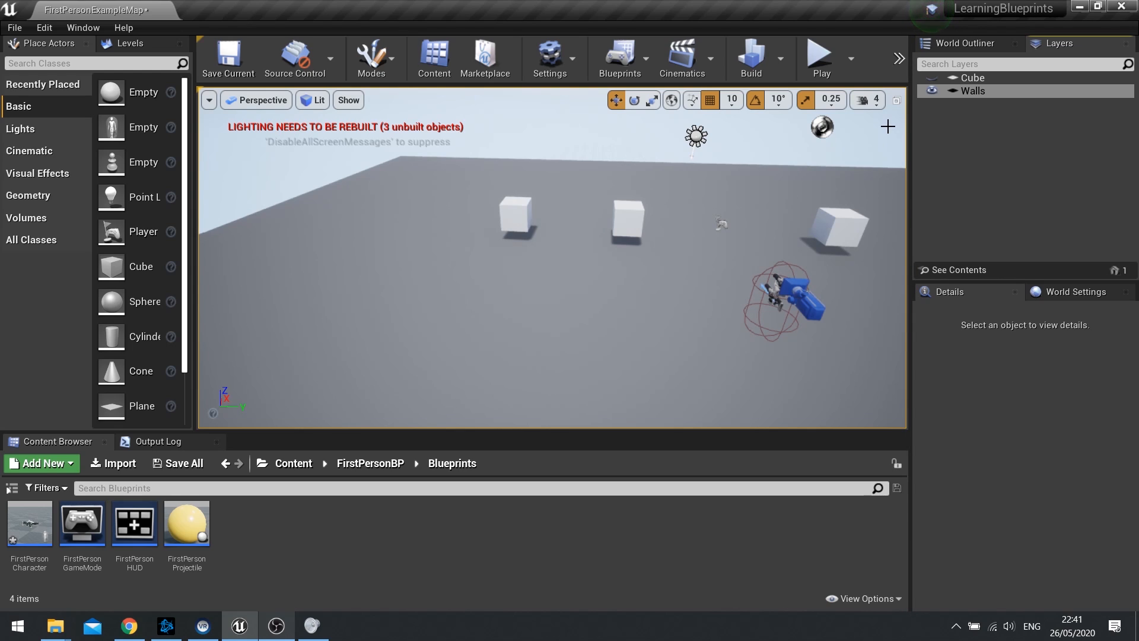
left_click(626, 221)
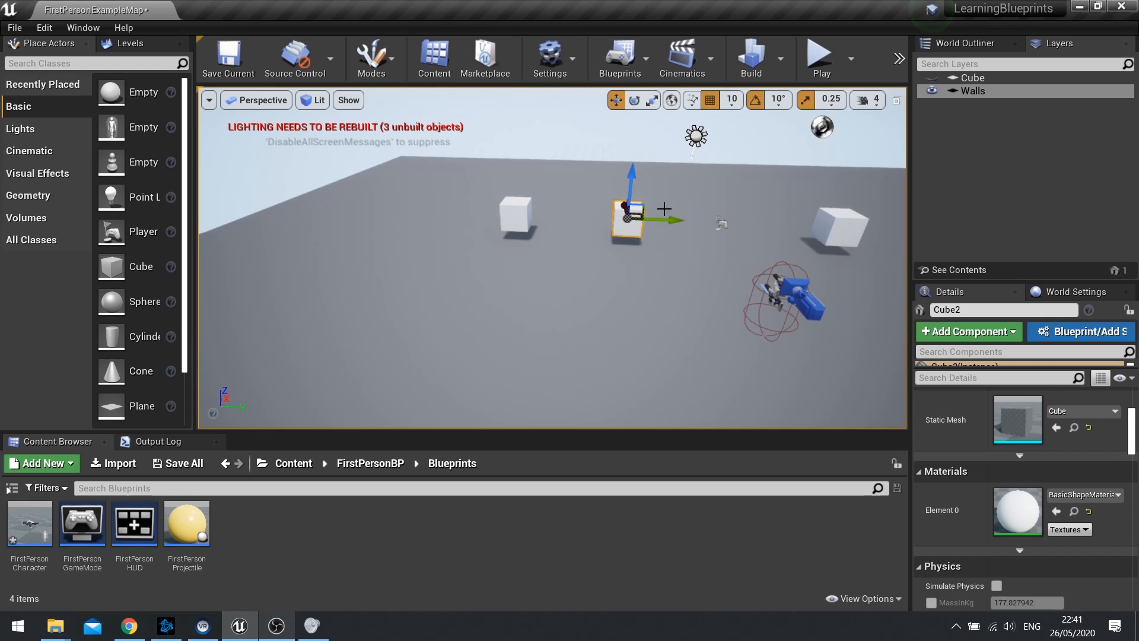
Step: Add the selected middle cube to the Walls layer so it holds two actors
right_click(973, 90)
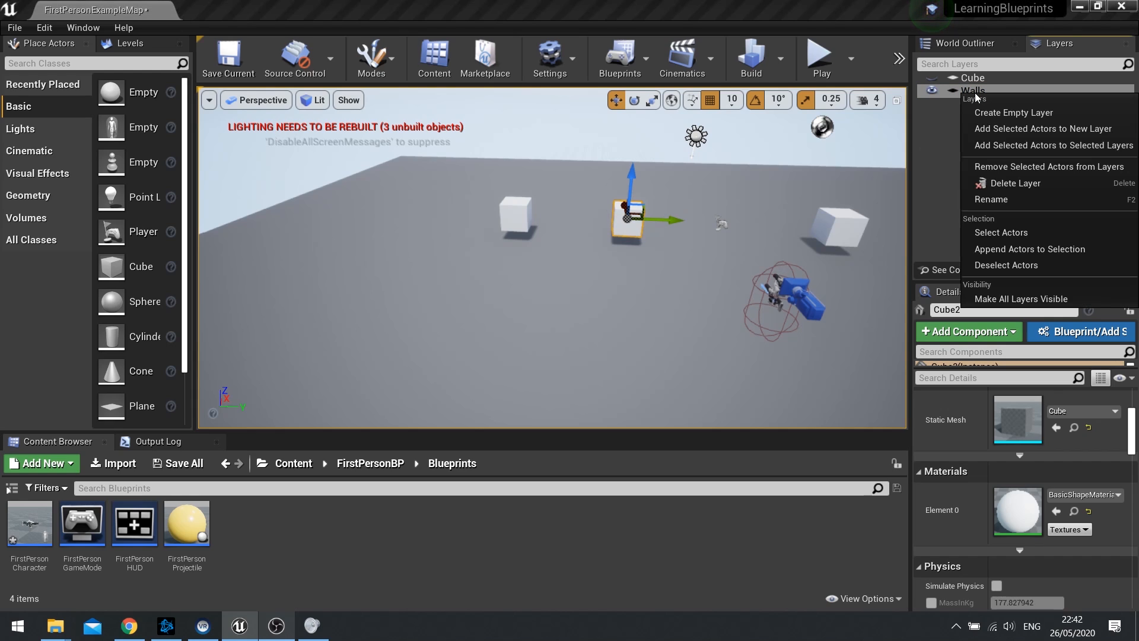
mouse_move(1068, 145)
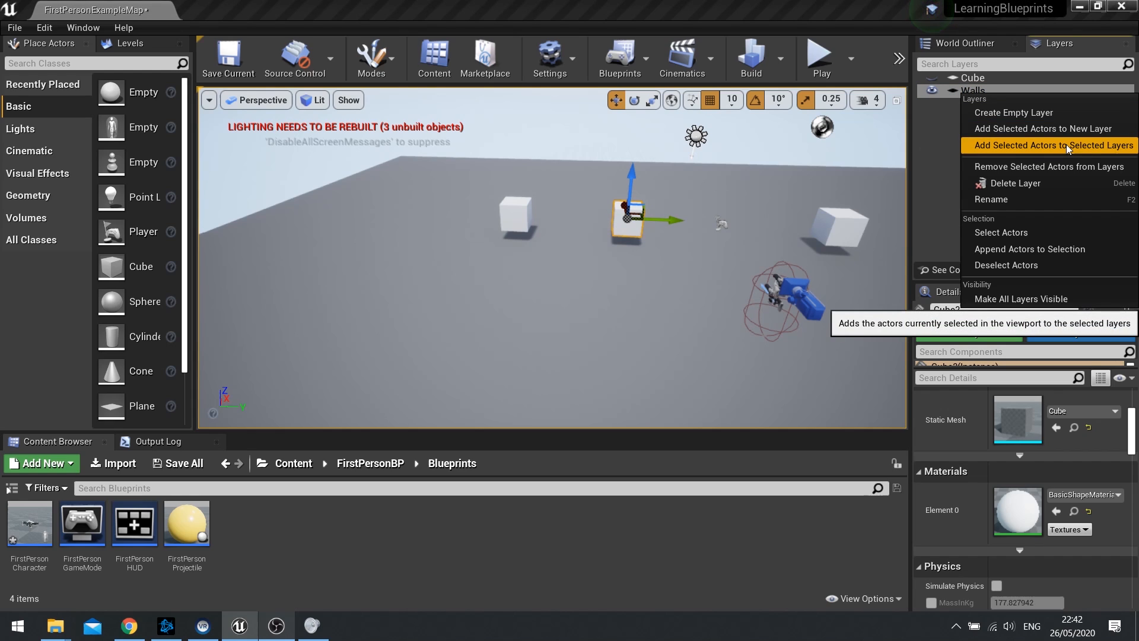
mouse_move(1110, 150)
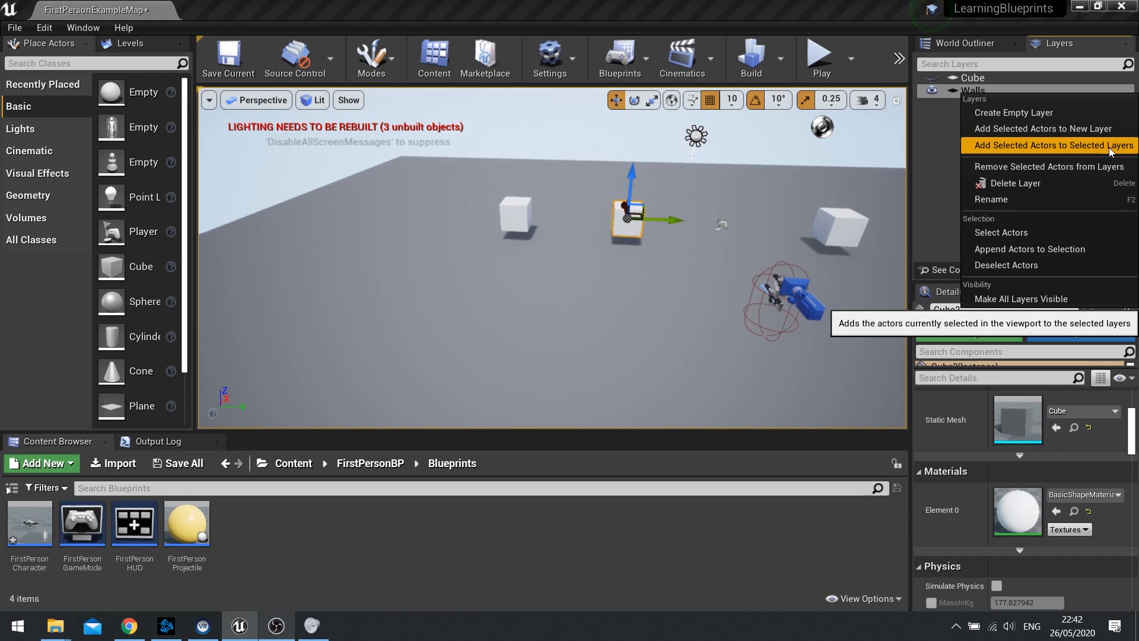
left_click(1054, 145)
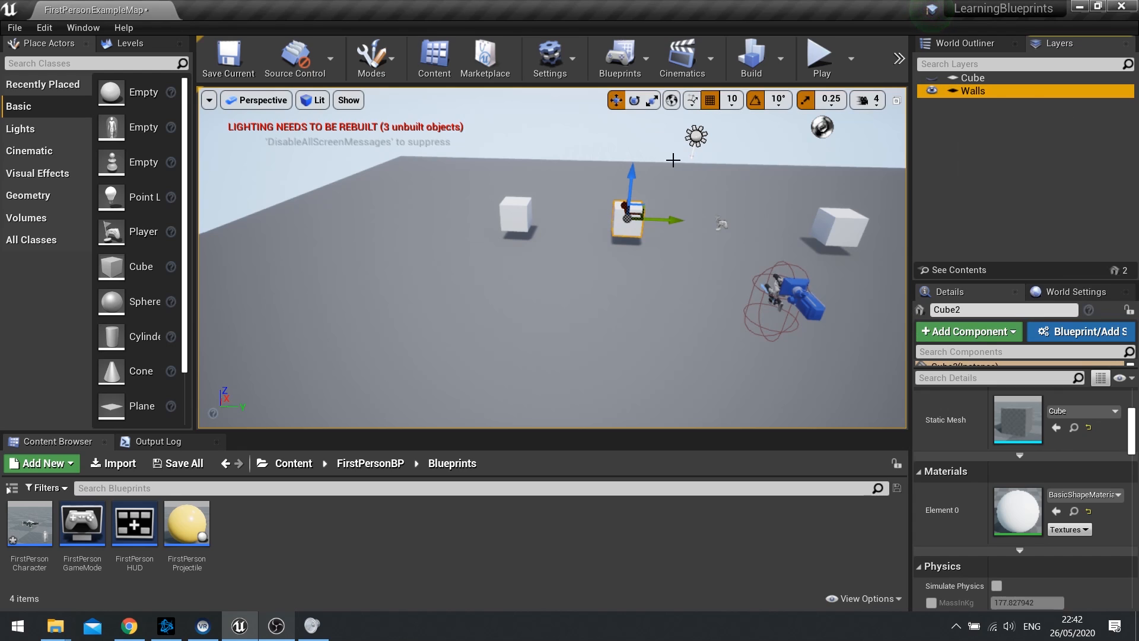
left_click(932, 91)
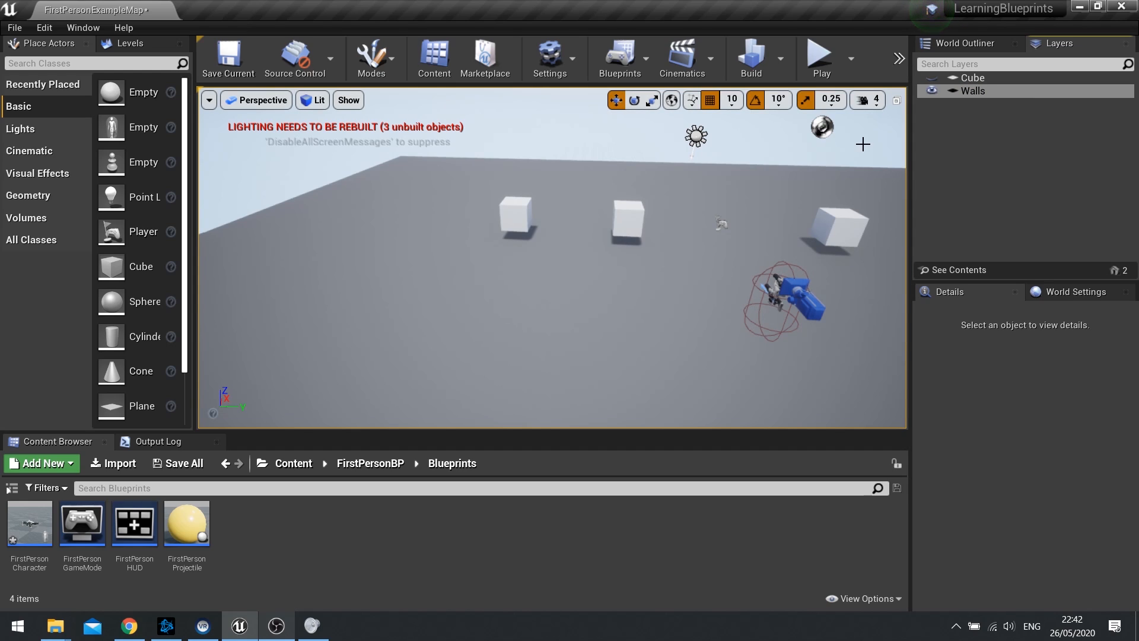
left_click(625, 218)
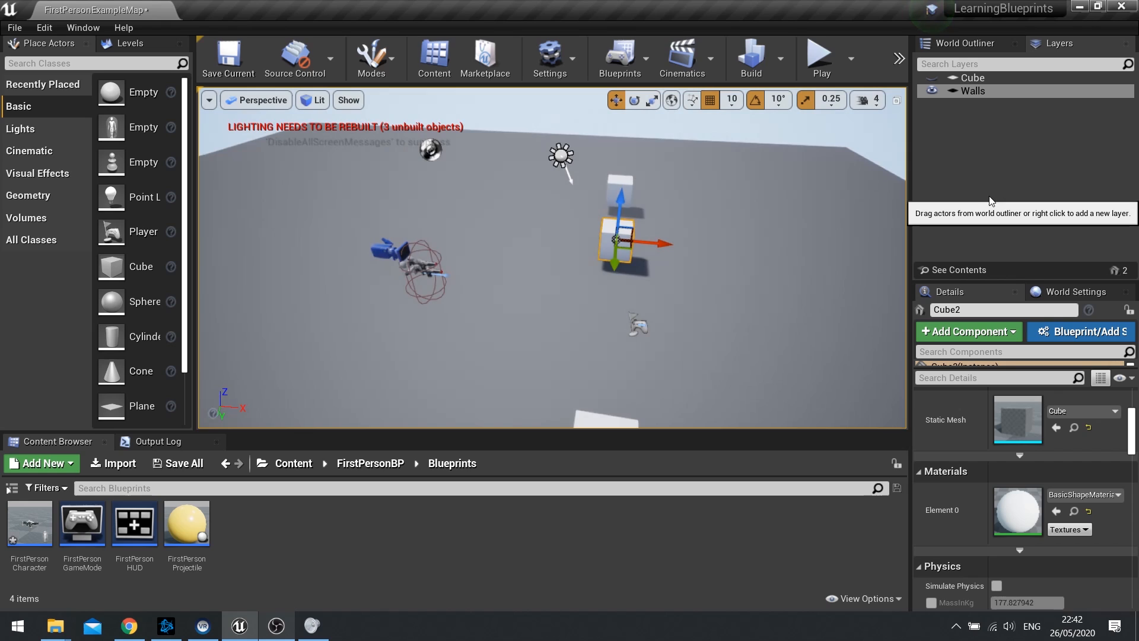
mouse_move(987, 199)
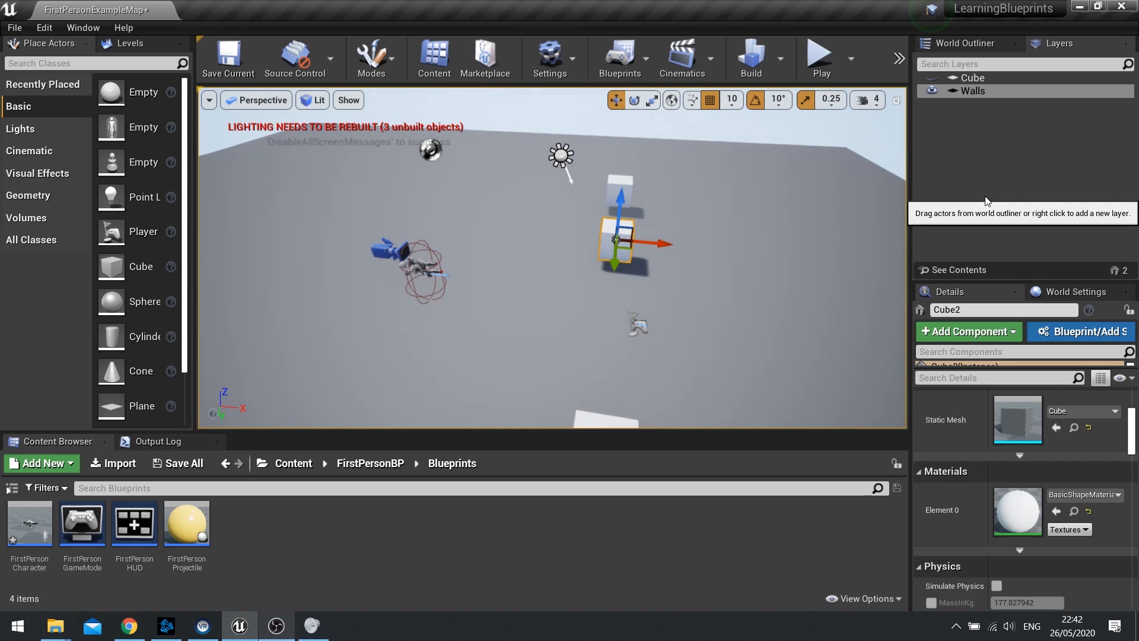